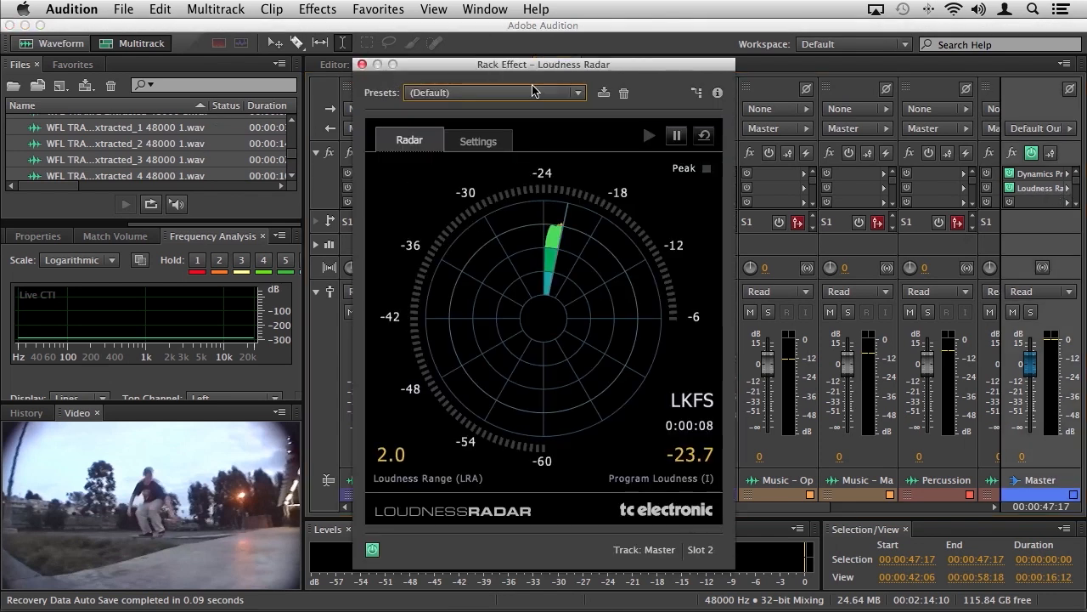
- Start playback so Loudness Radar measures the Master mix, reading about -24.1 LKFS
{"action": "right_click", "coordinate": [1038, 187]}
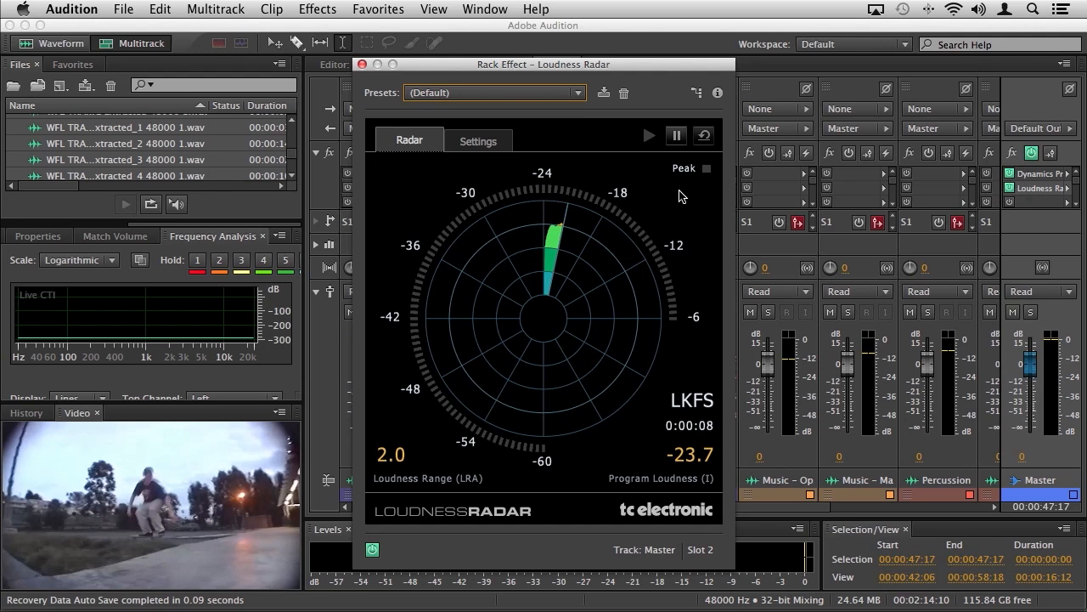
{"action": "left_click", "coordinate": [649, 136]}
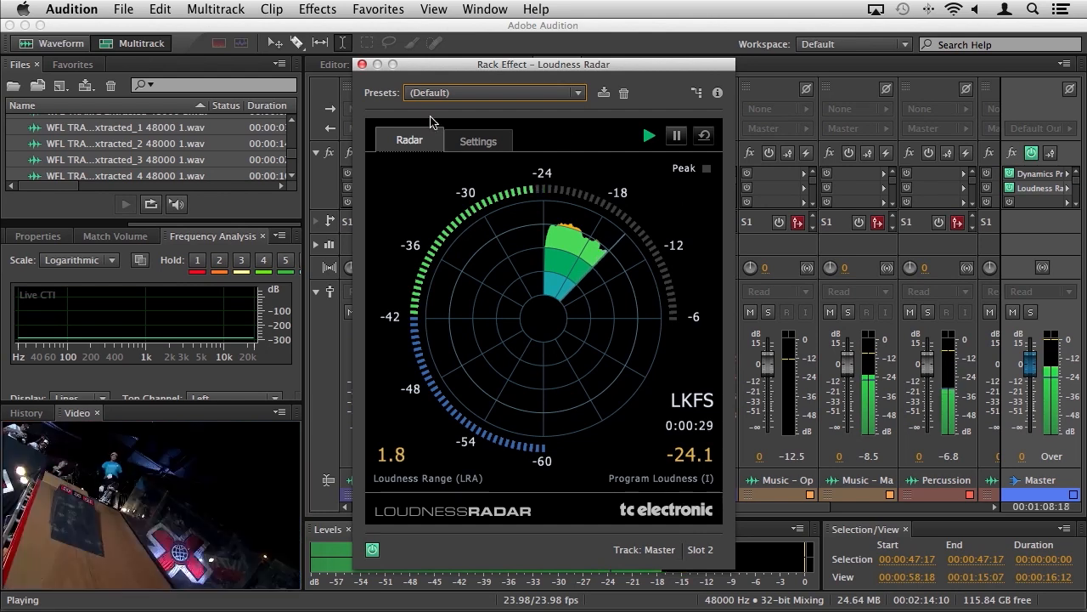
- Show the Loudness Radar settings: -24 LKFS target, radar speed and BS.1770-3 standard
{"action": "left_click", "coordinate": [578, 92]}
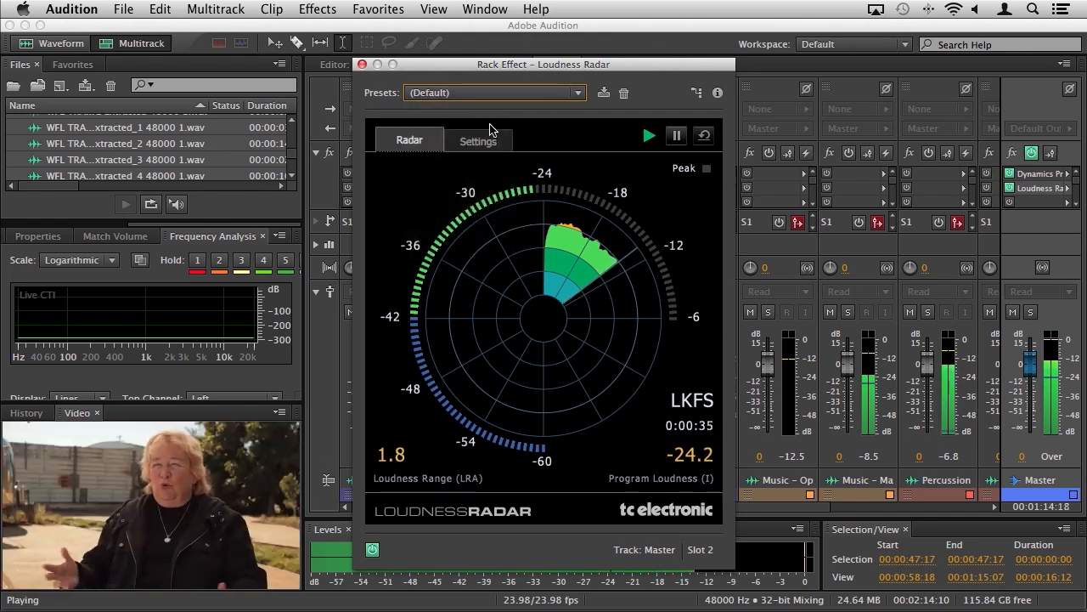
{"action": "left_click", "coordinate": [477, 139]}
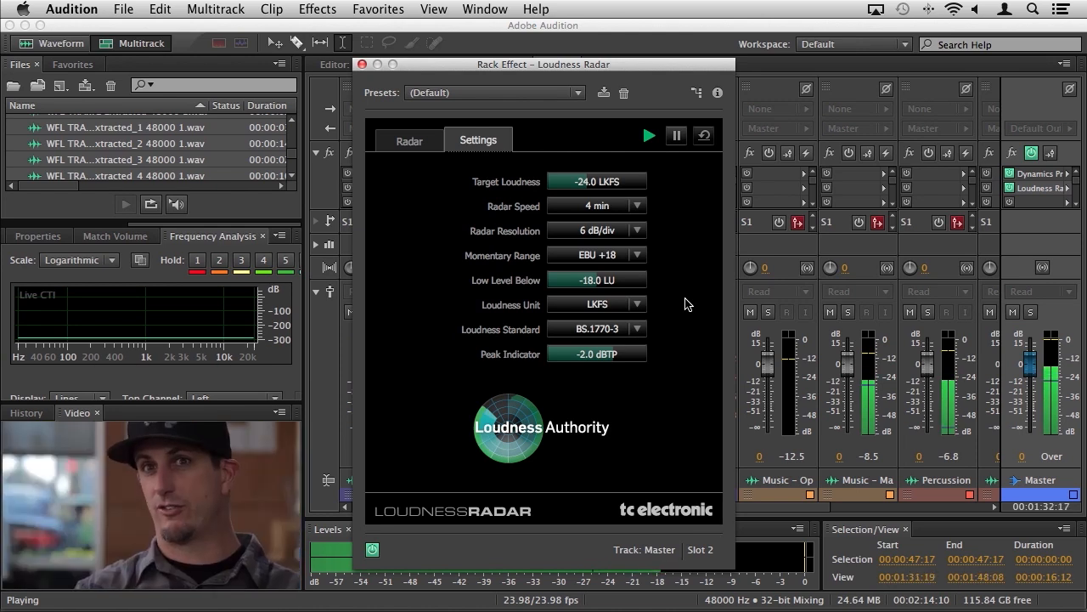
- Return to the radar meter view, which keeps tracking the mix near -24.3 LKFS
{"action": "left_click", "coordinate": [408, 139]}
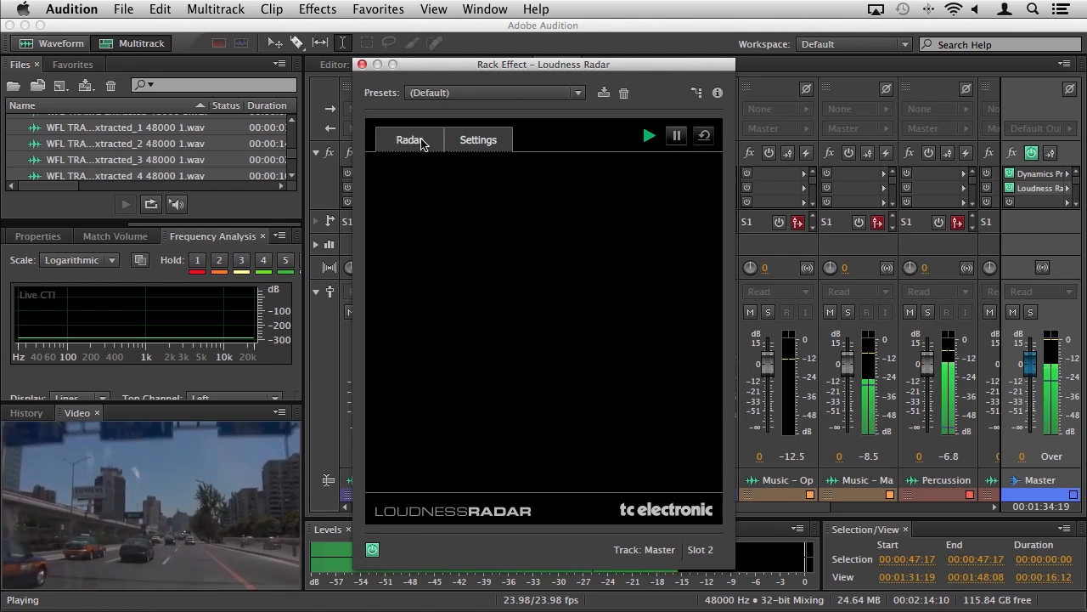
{"action": "left_click", "coordinate": [409, 139]}
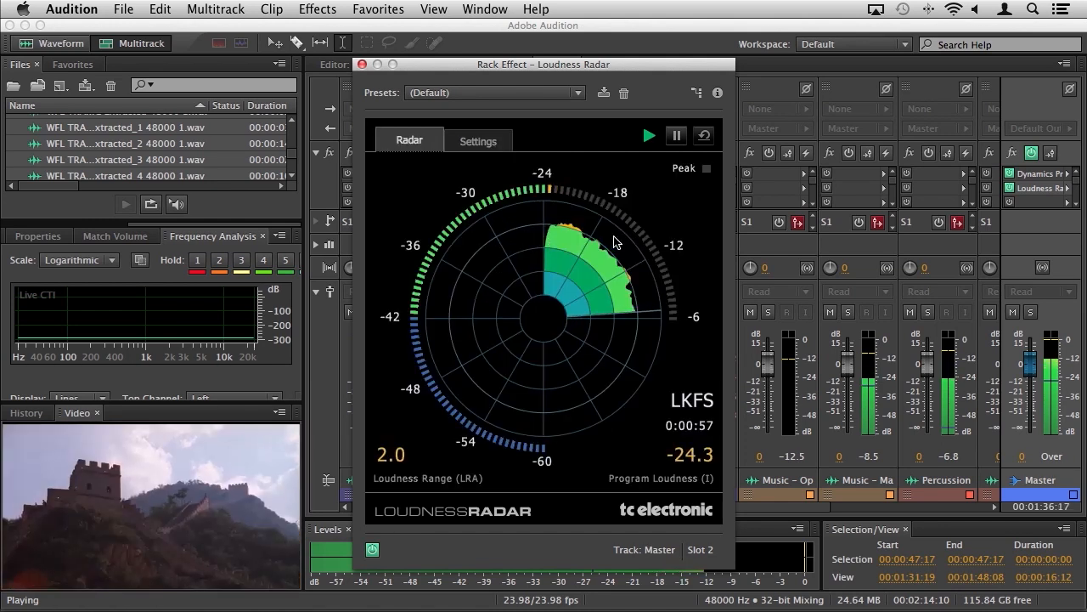
{"action": "mouse_move", "coordinate": [670, 193]}
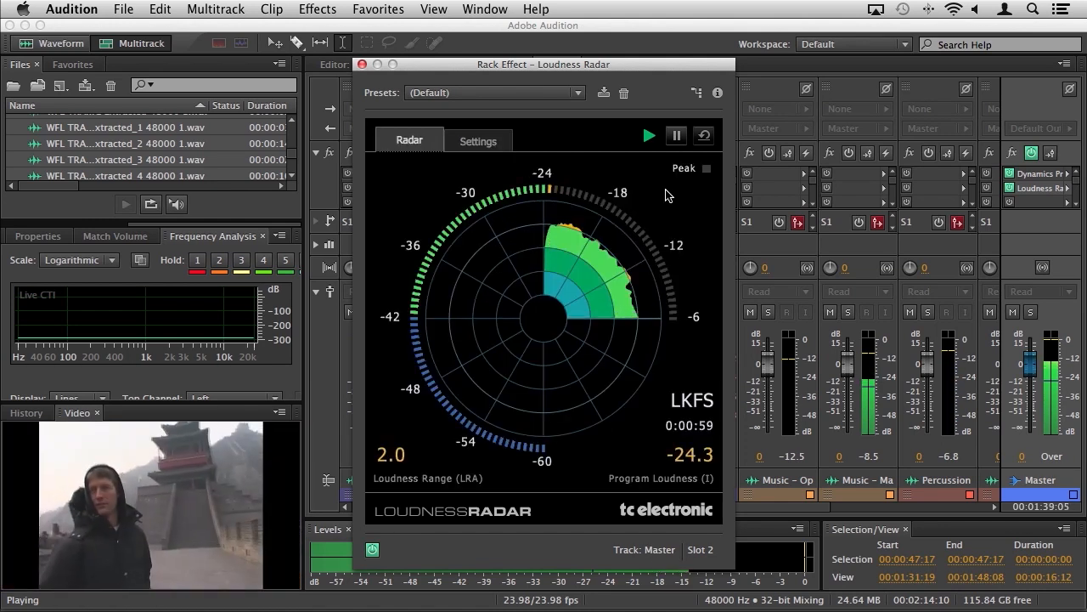
{"action": "mouse_move", "coordinate": [710, 190]}
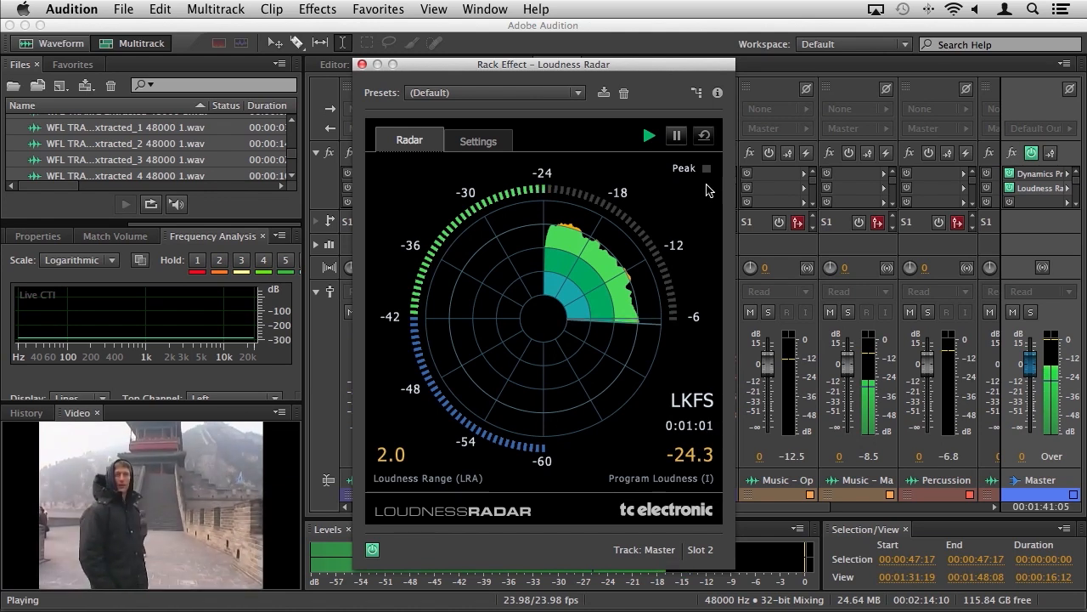